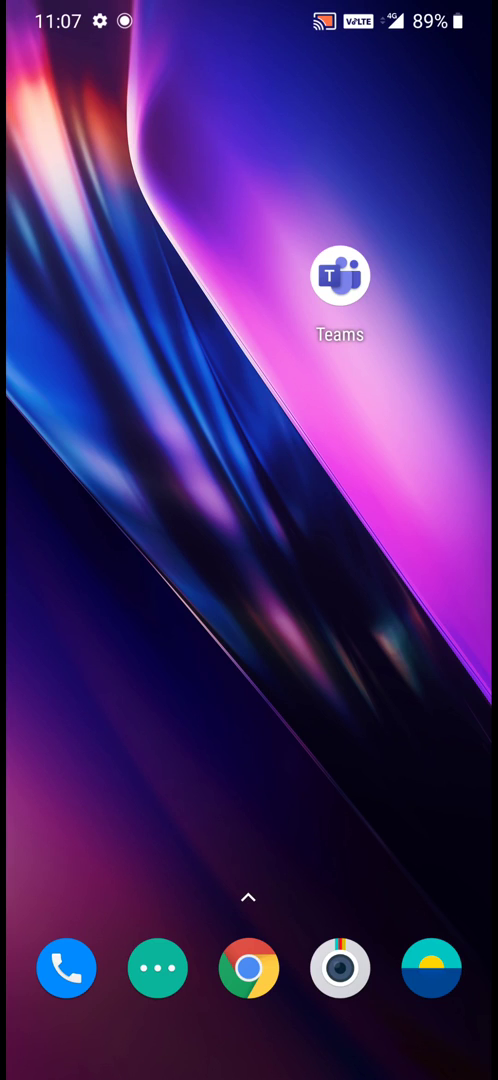
Step: Launch Microsoft Teams from the home screen
left_click(340, 283)
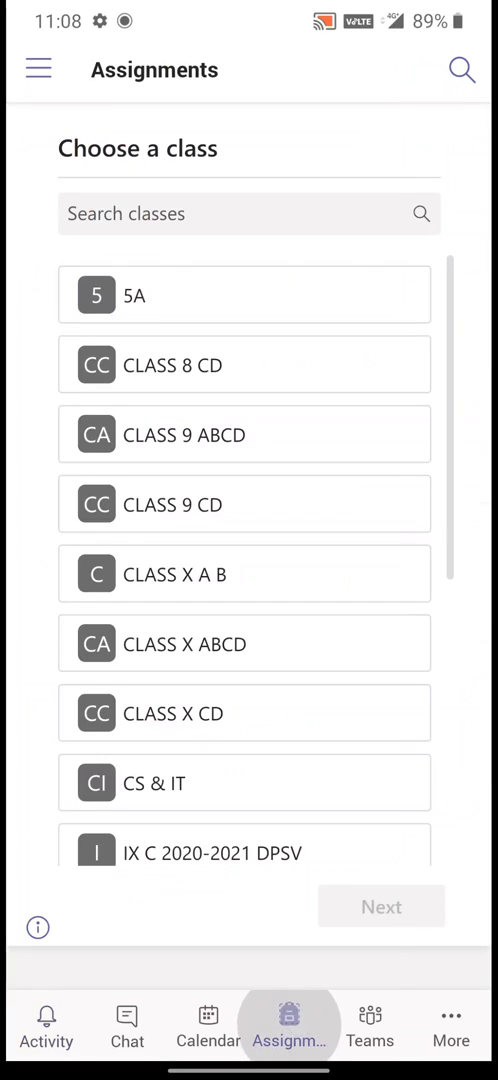
Step: In Assignments, choose class X A 2020-2021 DPSV and proceed to its assignment list
left_click(289, 1025)
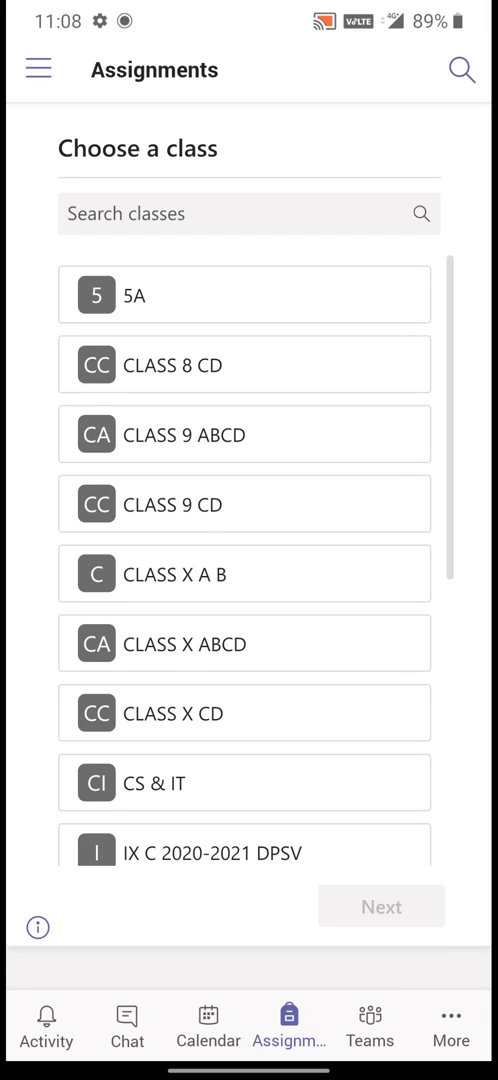
scroll("down", 3)
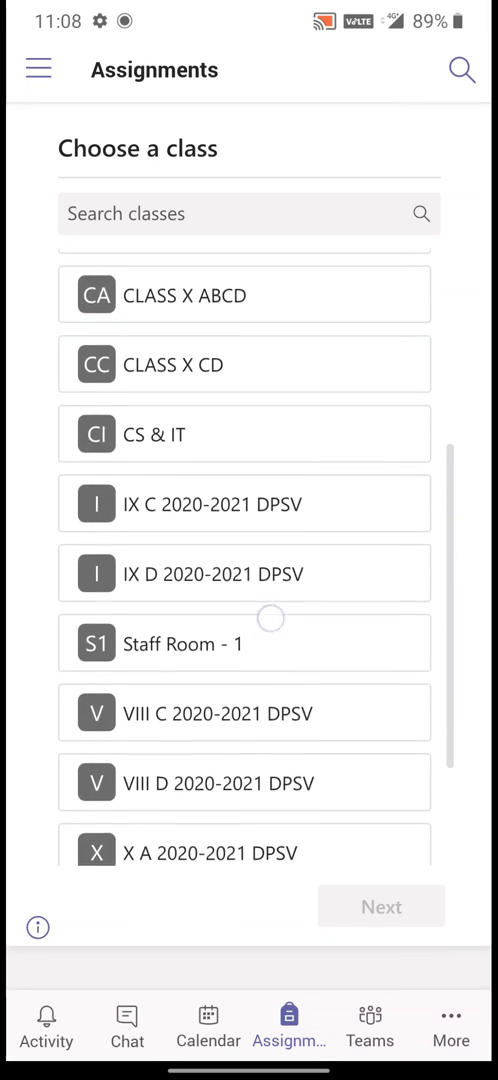
scroll("down", 3)
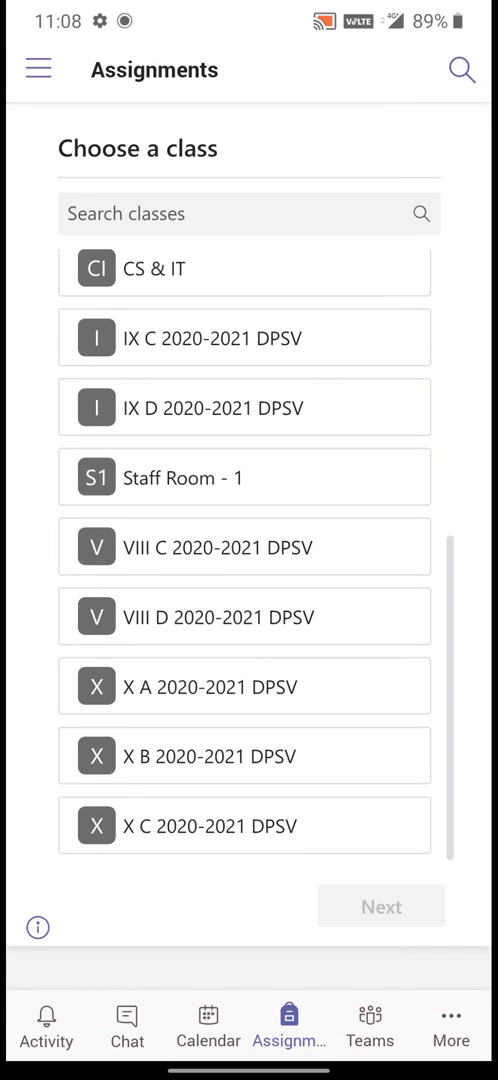
left_click(244, 686)
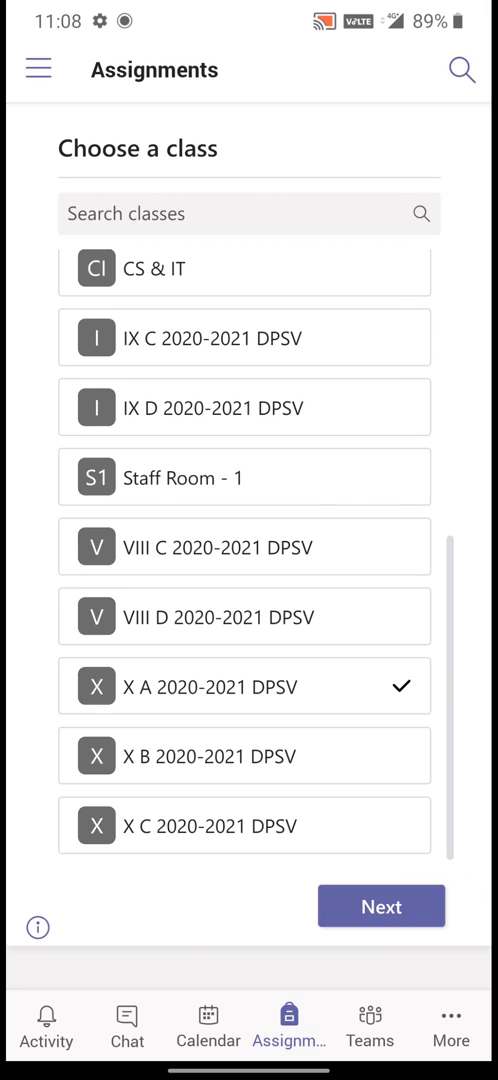
left_click(381, 906)
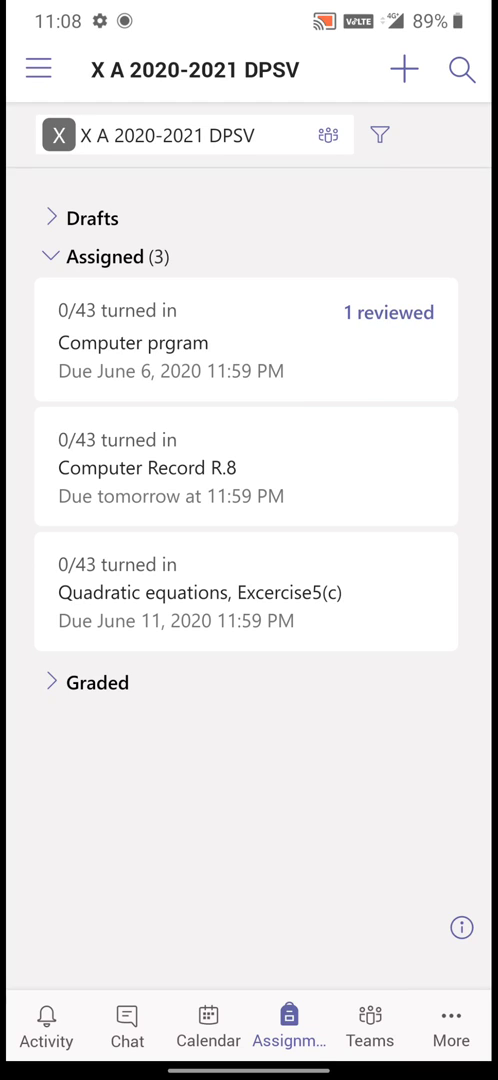
Step: Create a new blank assignment with the + button
left_click(402, 70)
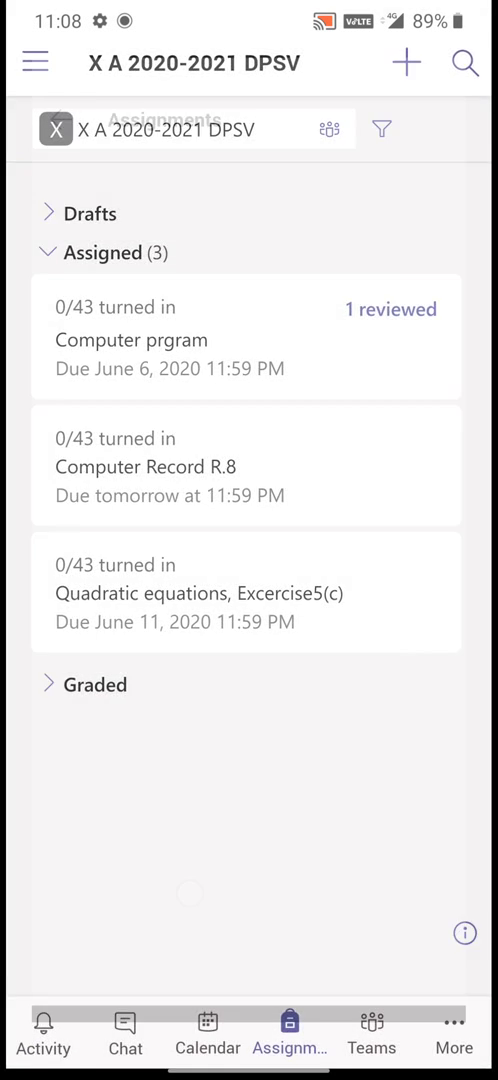
left_click(404, 62)
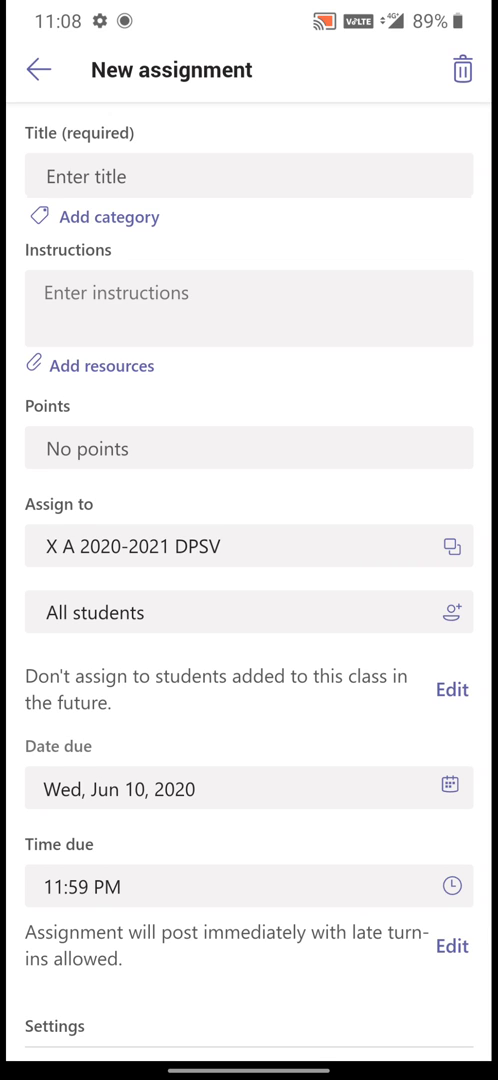
Step: Enter title 'Computer Record 10', instructions 'Write in CW', and 10 points
left_click(249, 176)
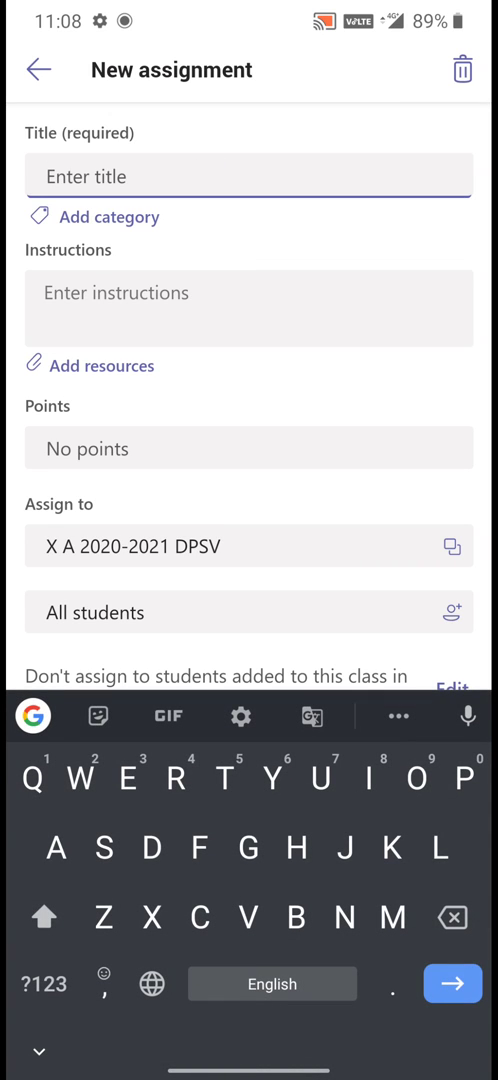
type("Comp")
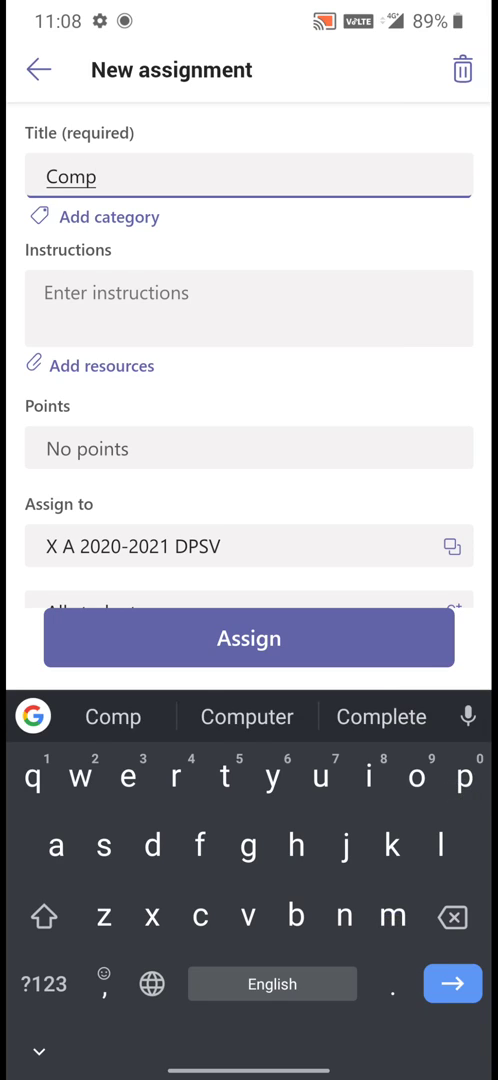
left_click(246, 716)
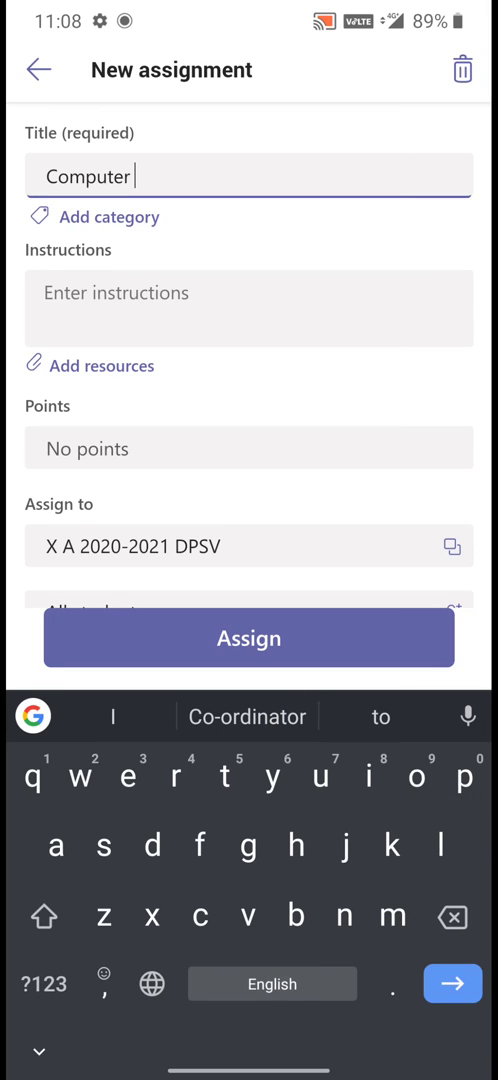
type("Record")
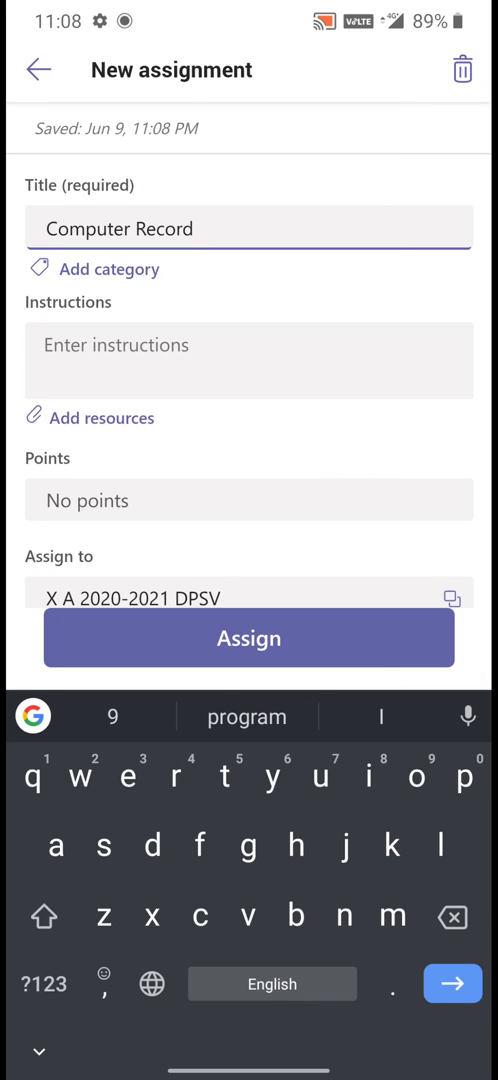
type("1")
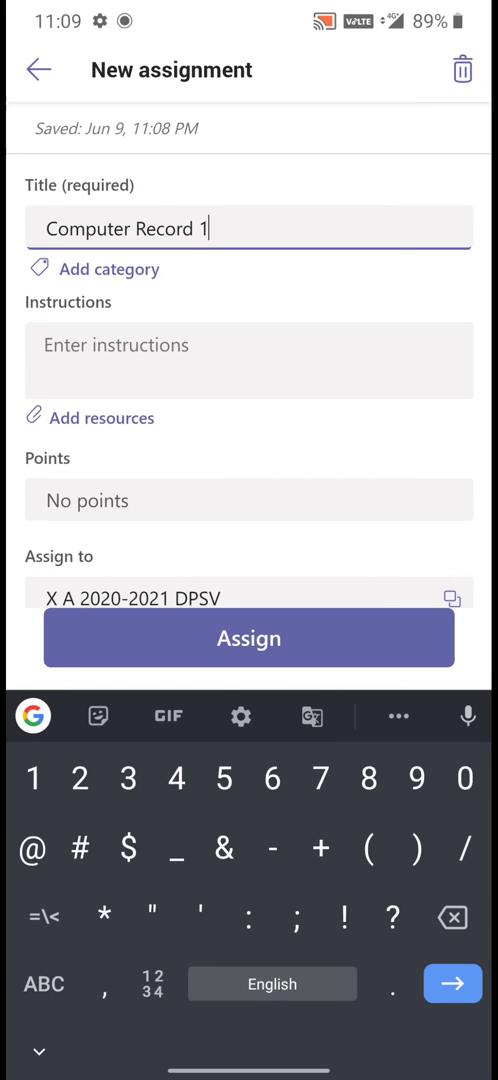
type("0")
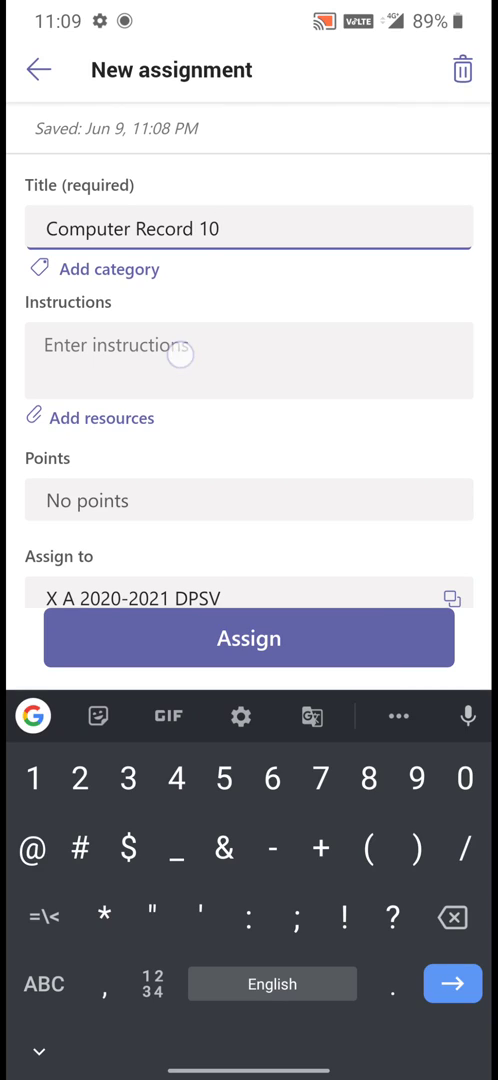
left_click(248, 344)
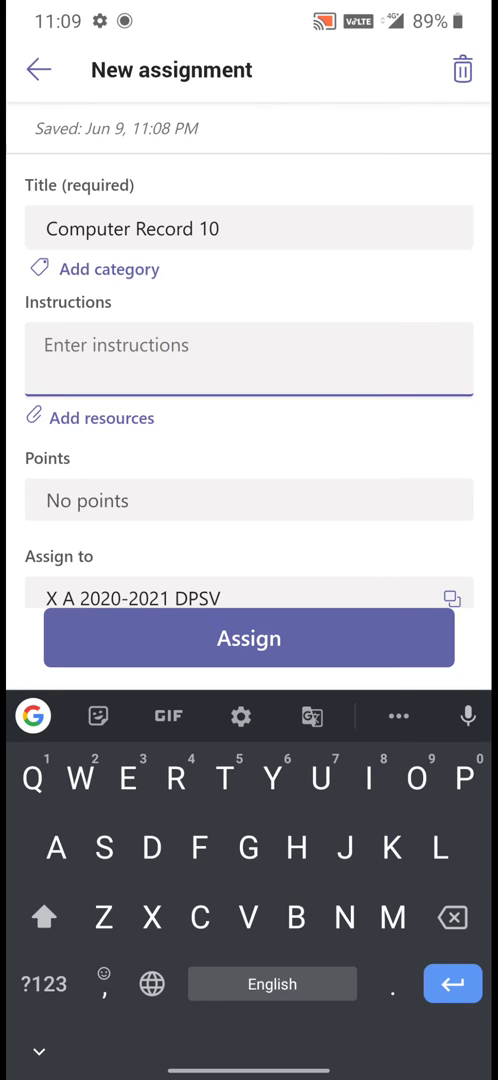
type("Write in")
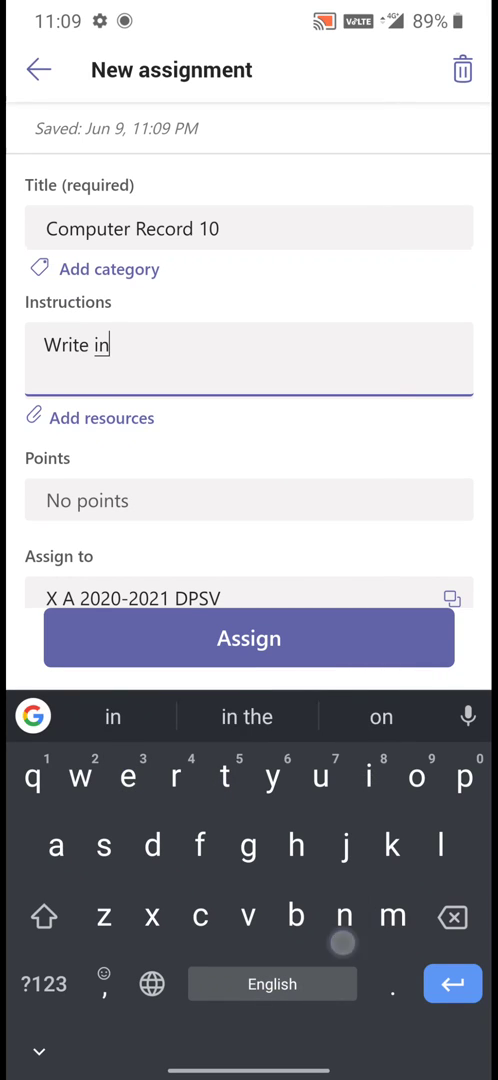
type("CW")
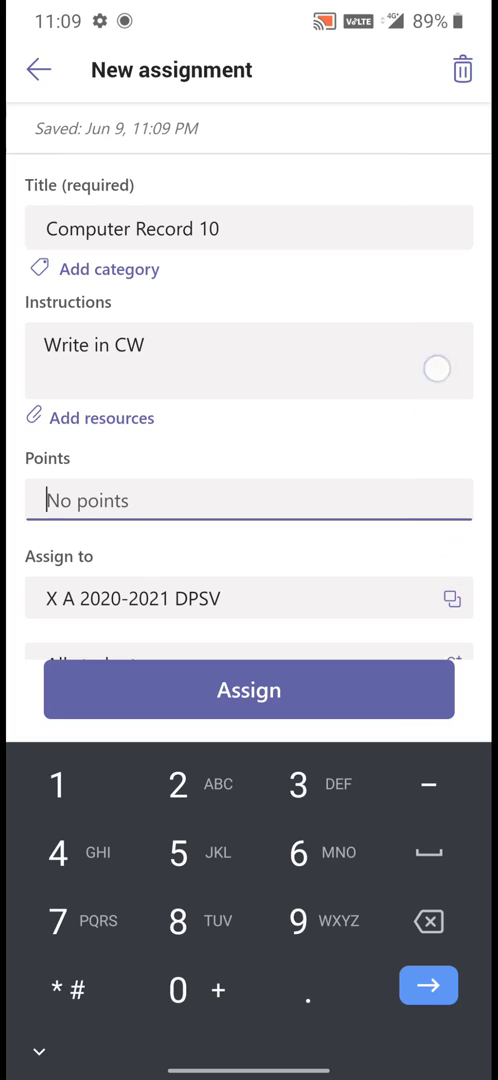
left_click(56, 783)
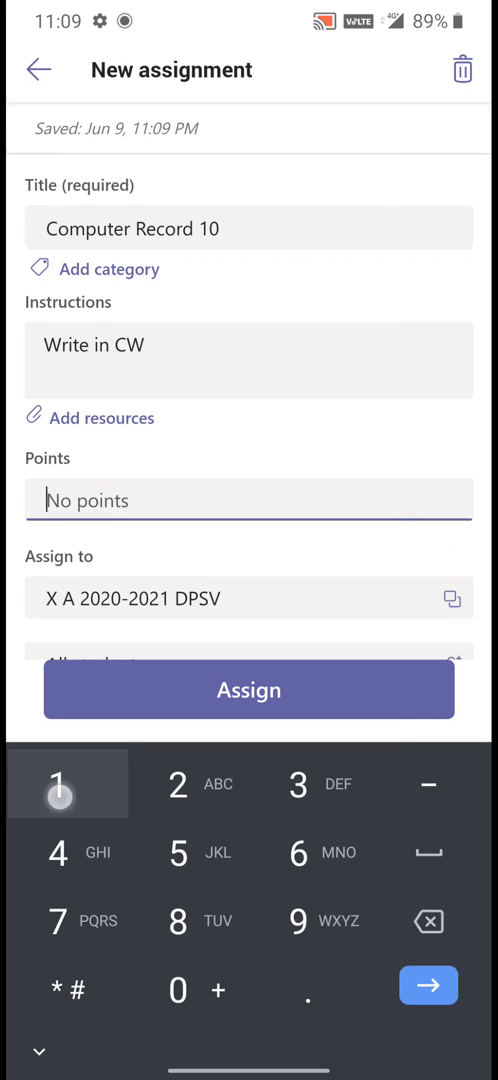
type("10")
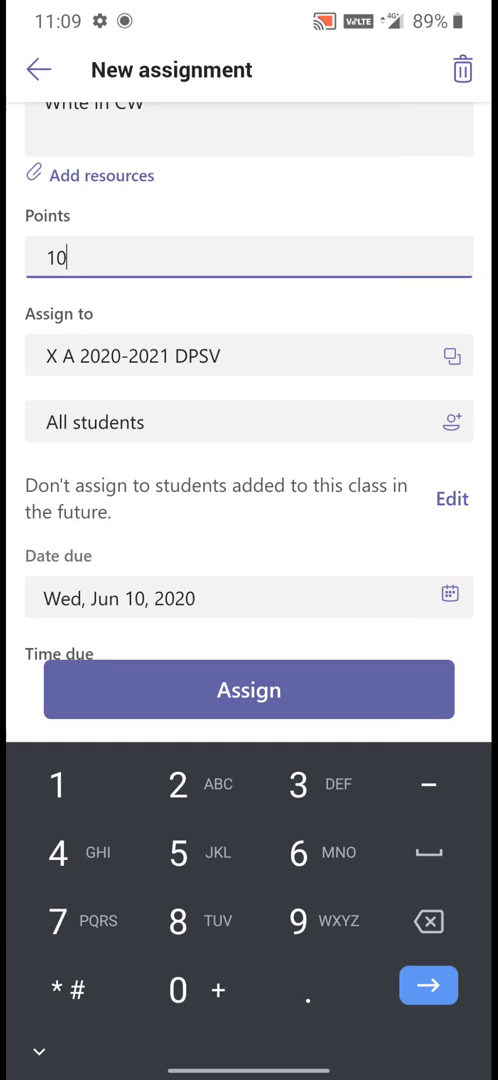
Step: Set the due date to Sun, Jun 14, 2020 and select the Computer notification channel
scroll("down", 3)
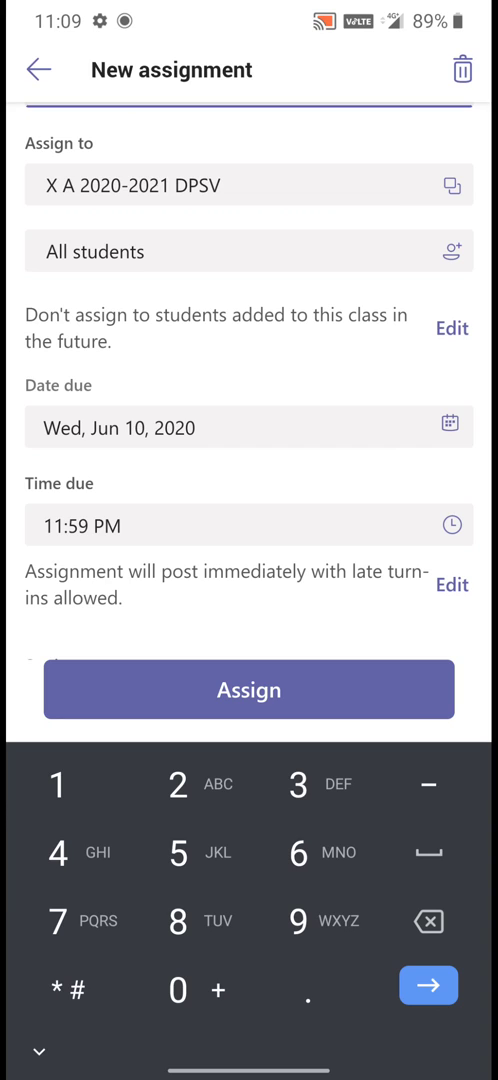
left_click(249, 427)
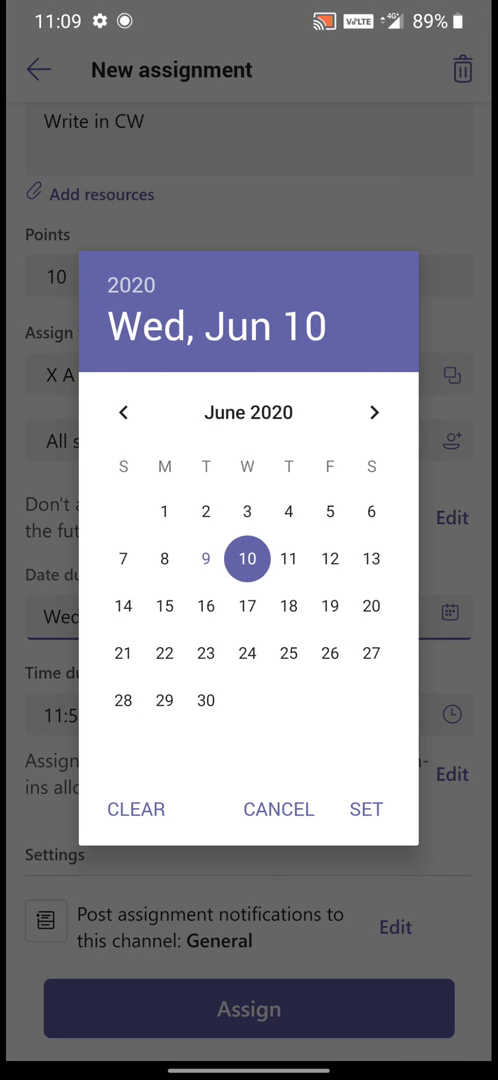
left_click(366, 808)
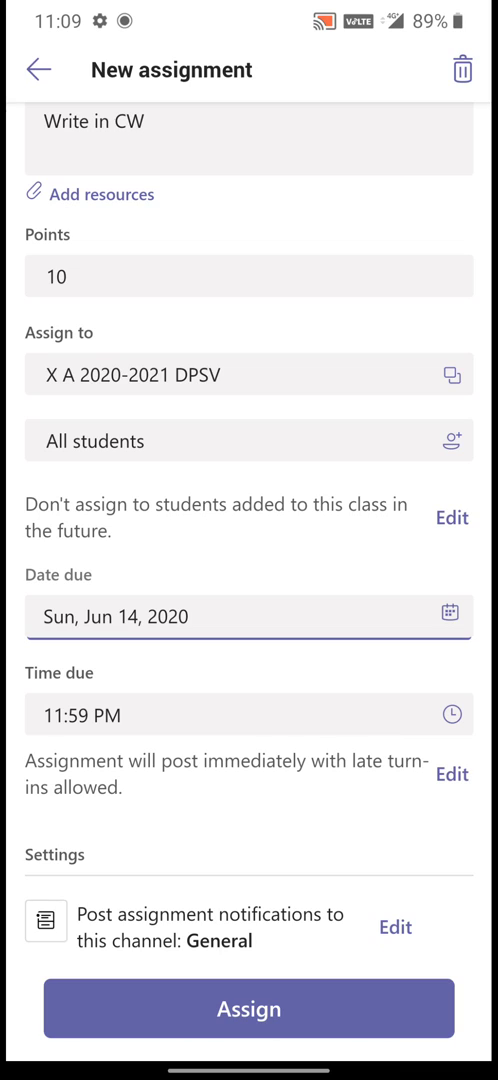
left_click(394, 926)
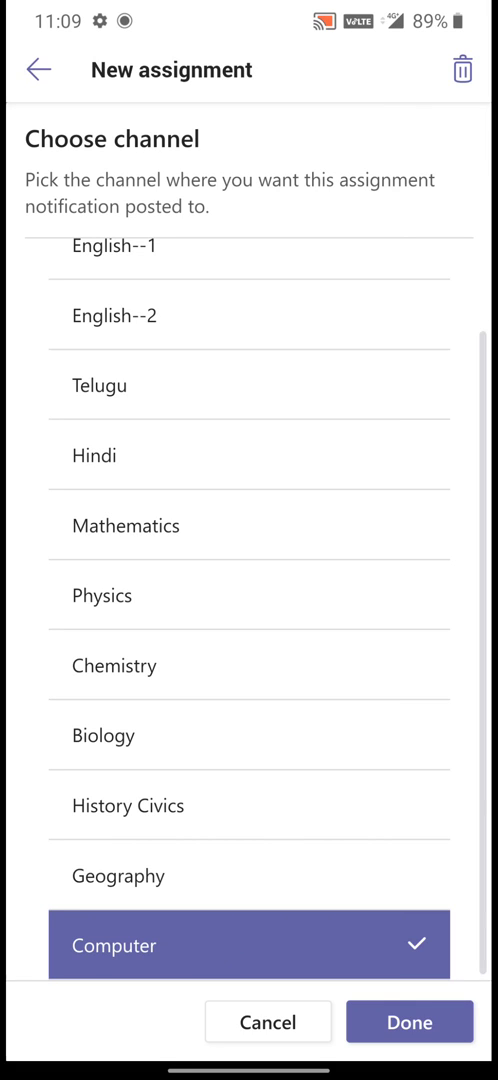
Step: Confirm the Computer channel, assign Computer Record 10, and open the posted assignment
left_click(408, 1021)
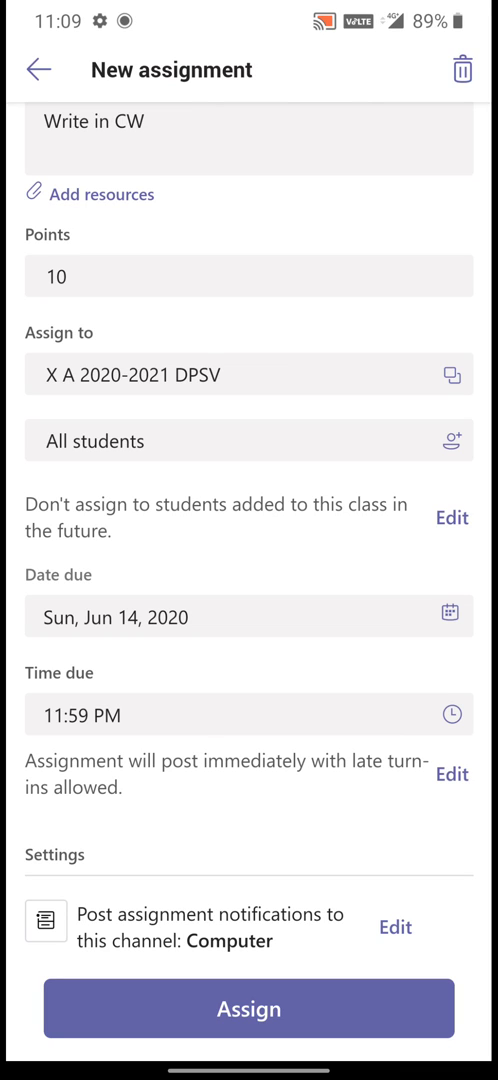
left_click(248, 1008)
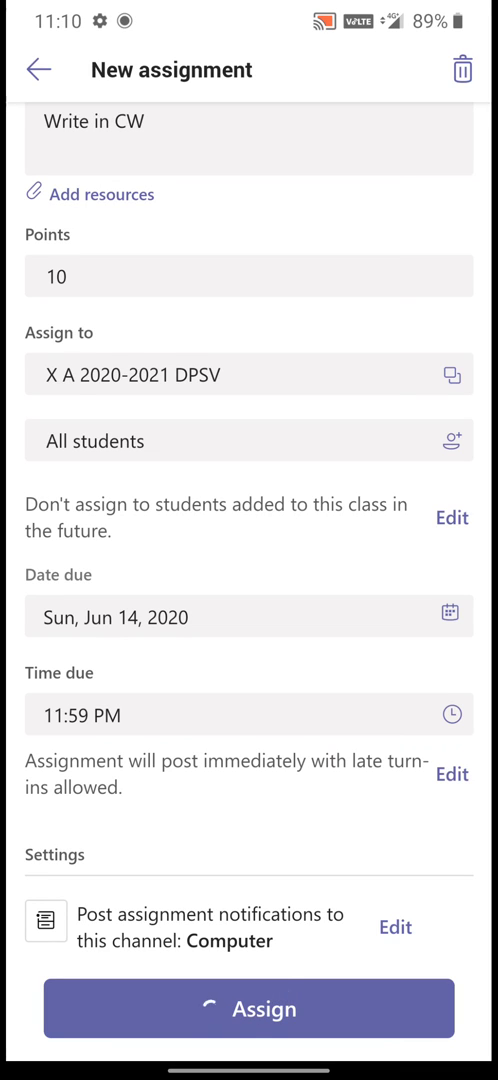
left_click(249, 1008)
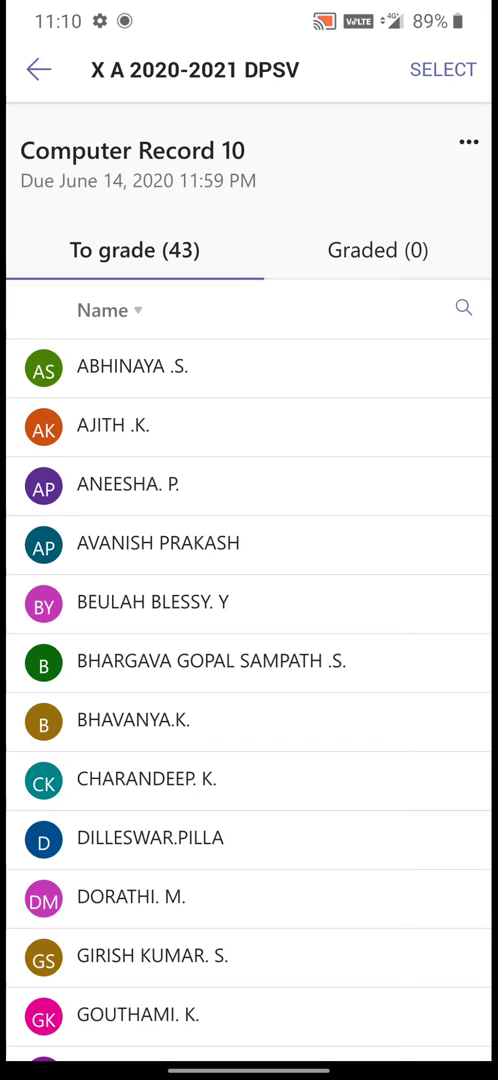
Step: Choose Edit assignment from Computer Record 10's ⋯ menu
left_click(466, 143)
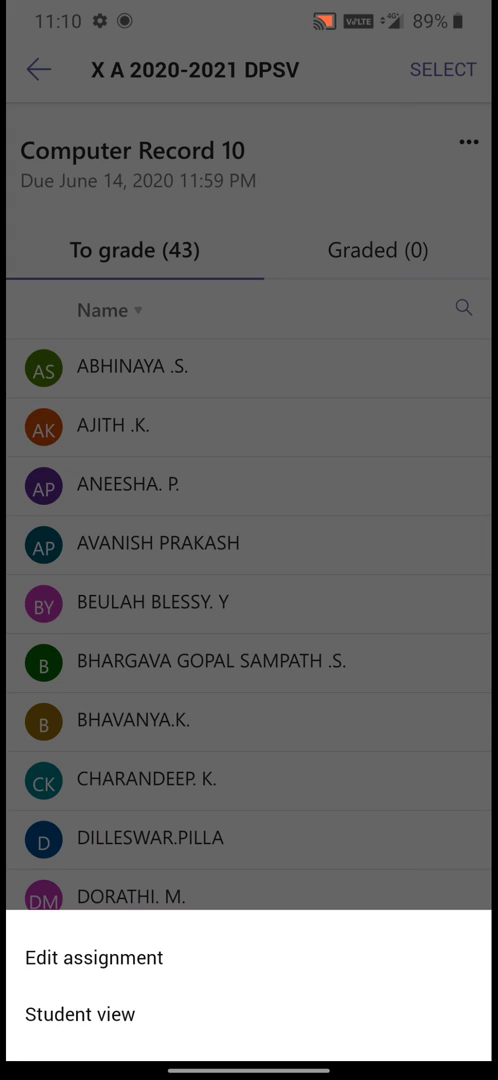
left_click(93, 957)
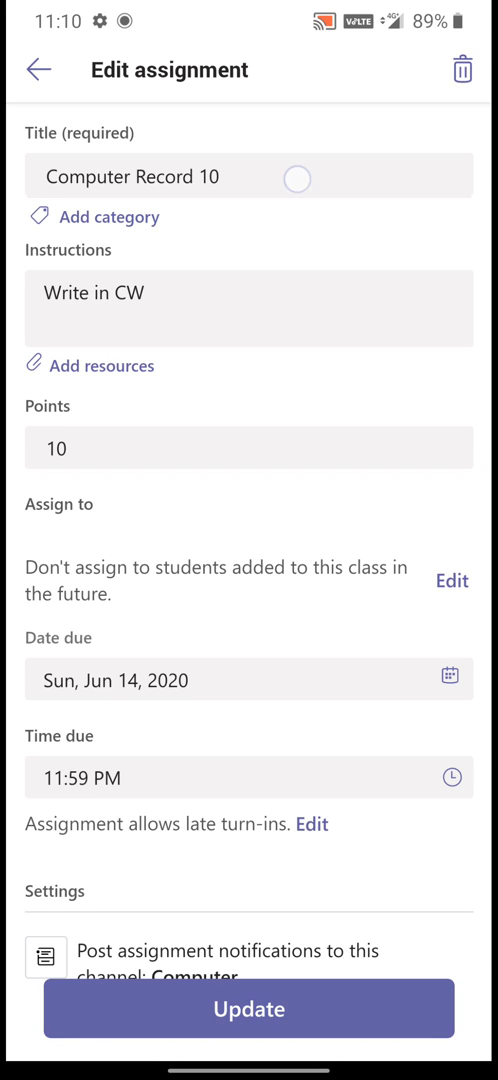
Step: Retitle to 'Computer Record 9', change instructions to 'Write in Record', and set 15 points
left_click(248, 176)
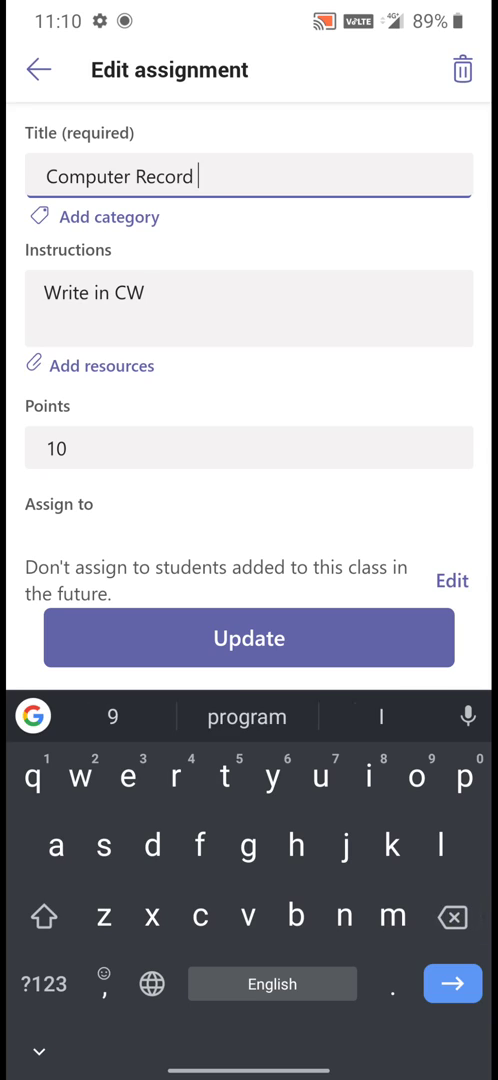
left_click(44, 983)
type(" 9")
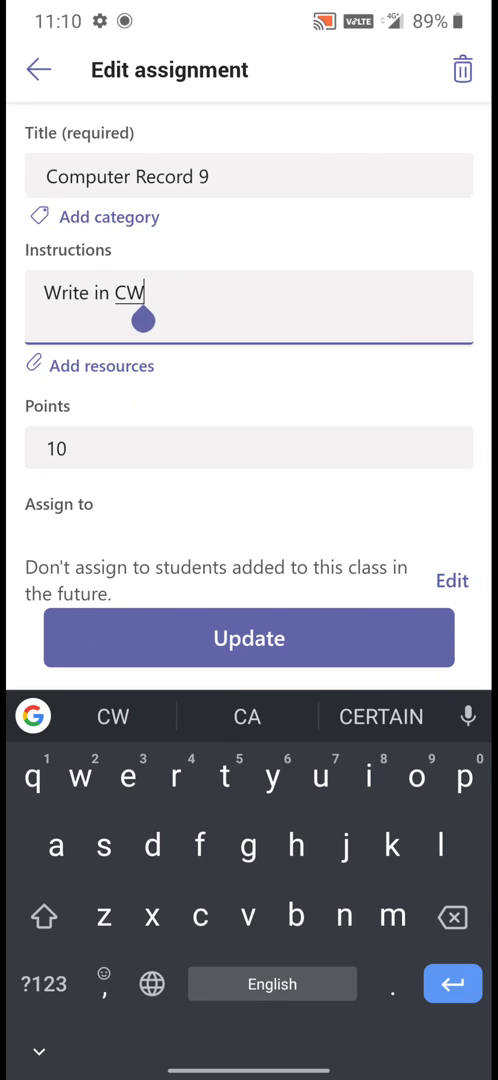
key("Backspace")
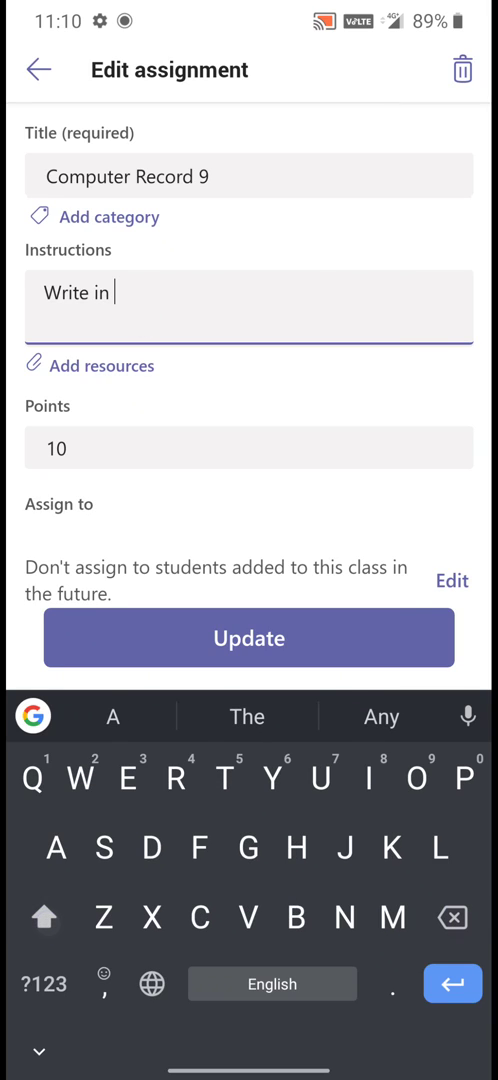
type("Record")
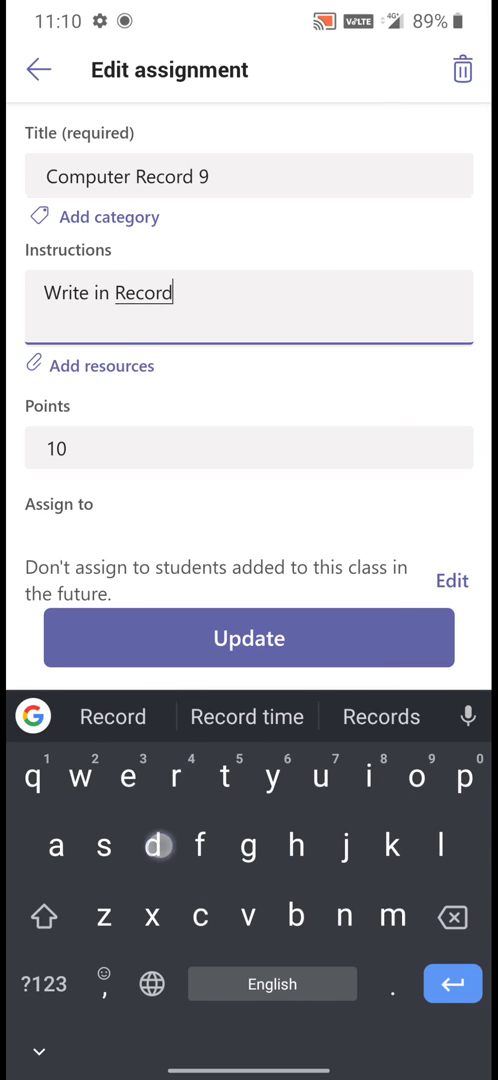
type("B")
left_click(249, 448)
type("15")
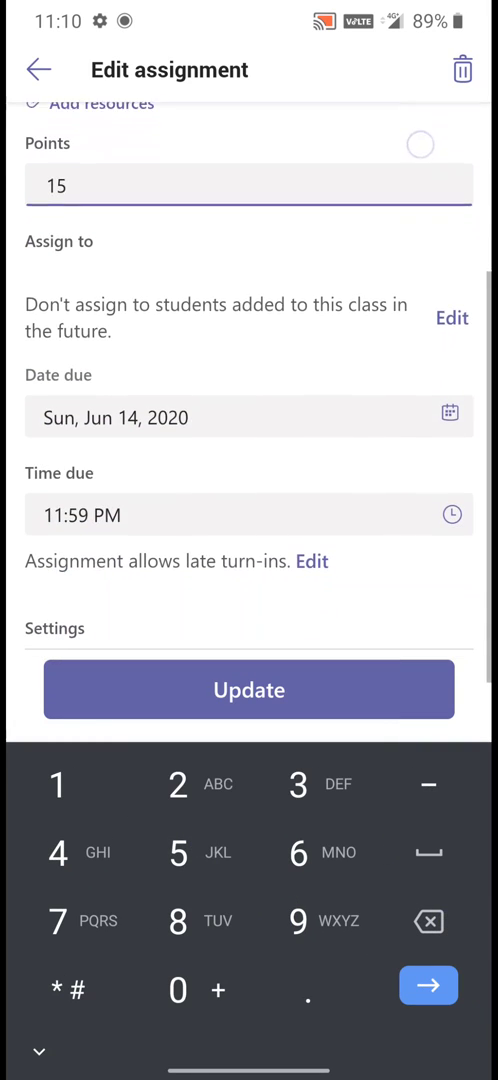
Step: Change the due date to Mon, Jun 15, 2020 and update the assignment
left_click(249, 417)
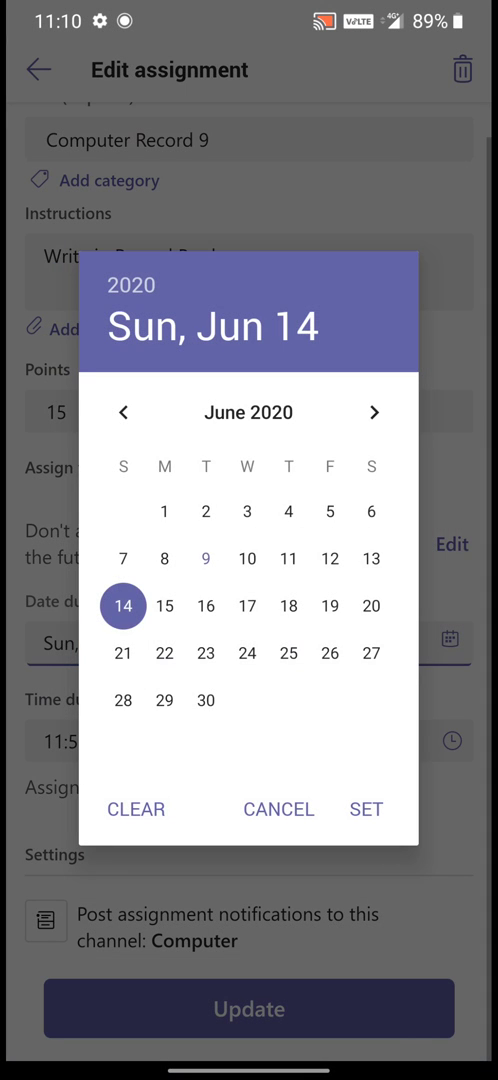
left_click(165, 606)
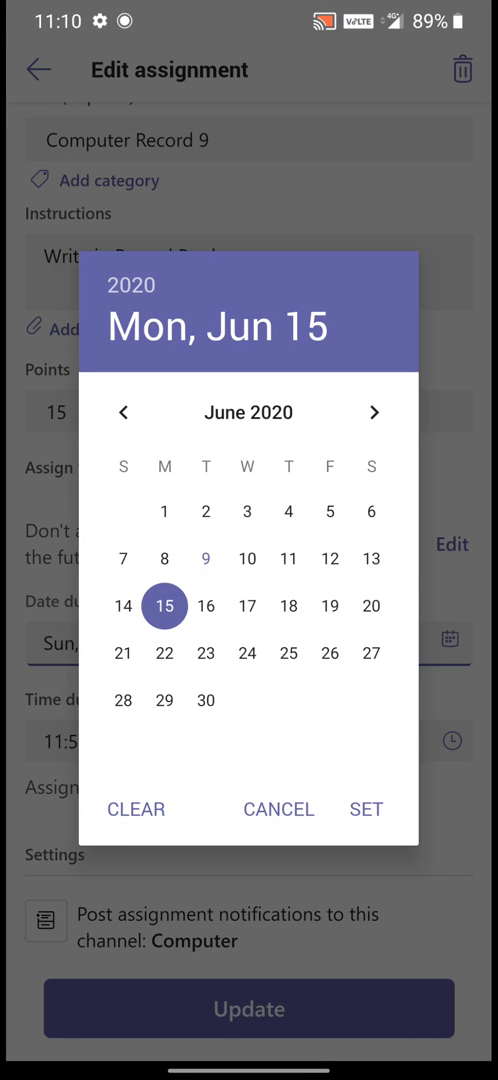
left_click(366, 809)
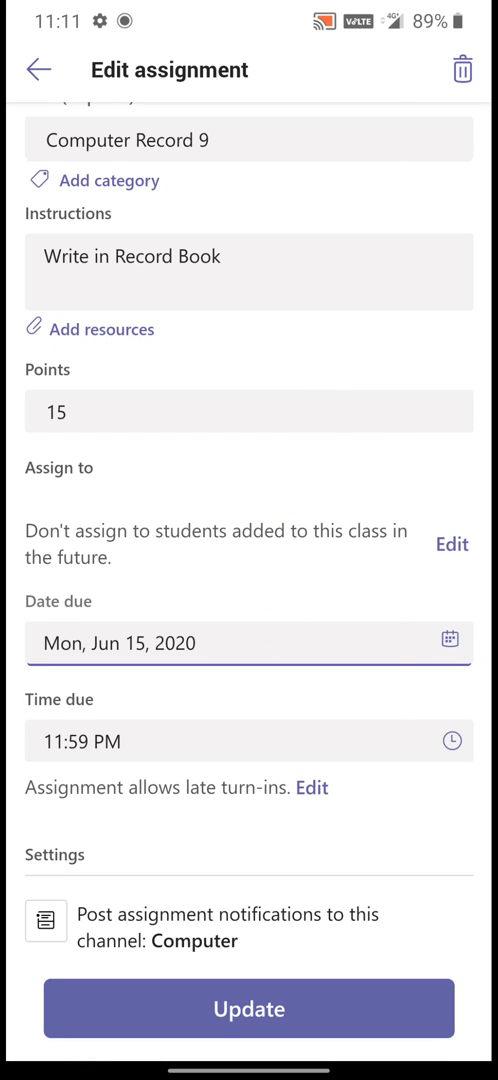
left_click(249, 1008)
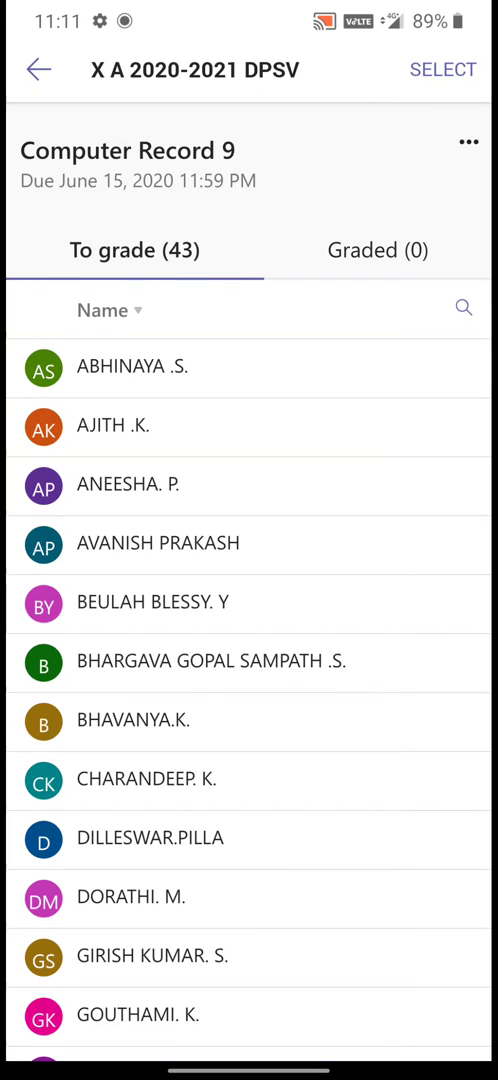
left_click(36, 70)
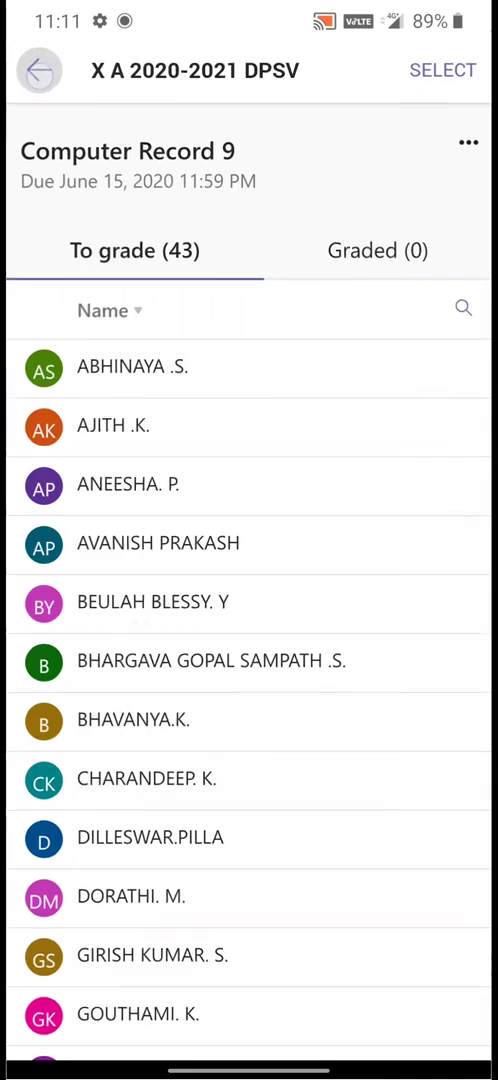
left_click(38, 70)
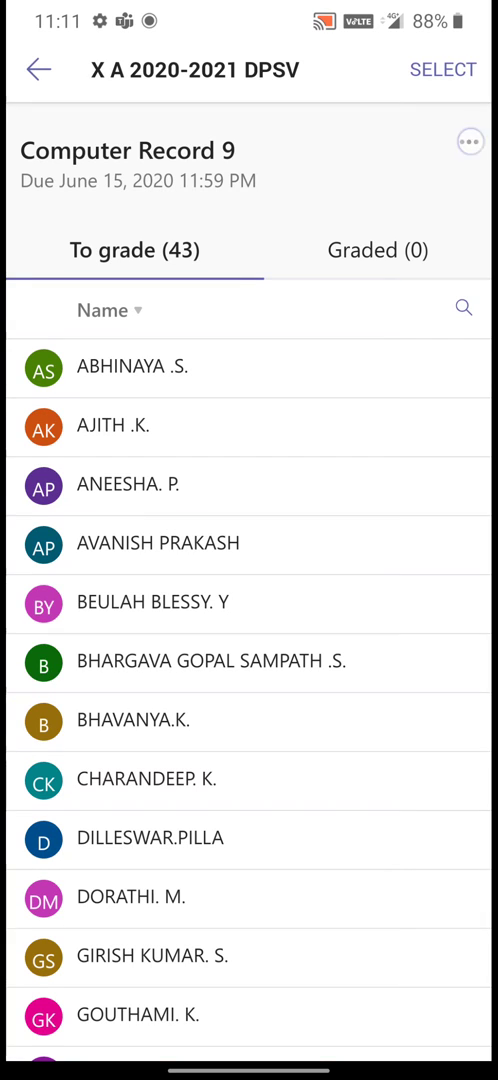
Step: Reopen Computer Record 9's edit form from the ⋯ menu to review the changes
left_click(468, 143)
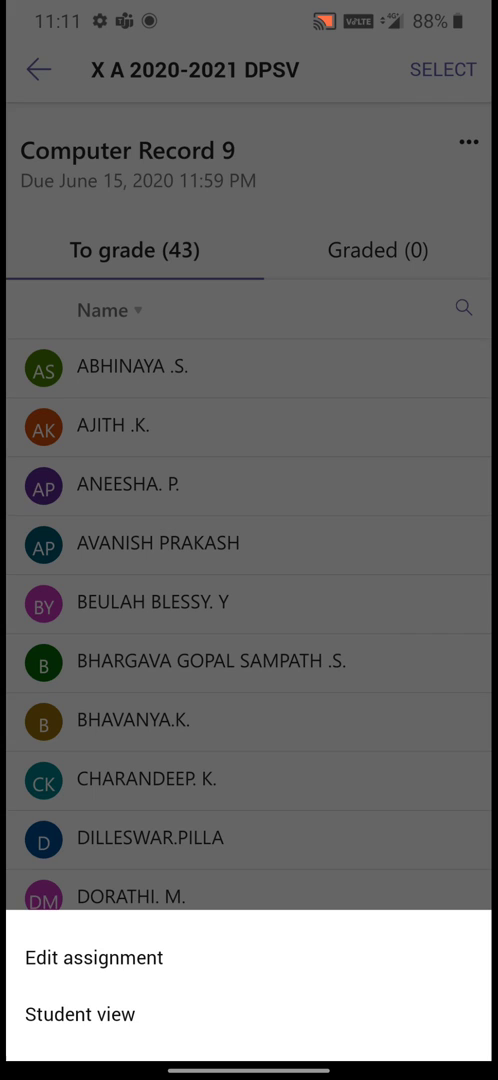
left_click(92, 957)
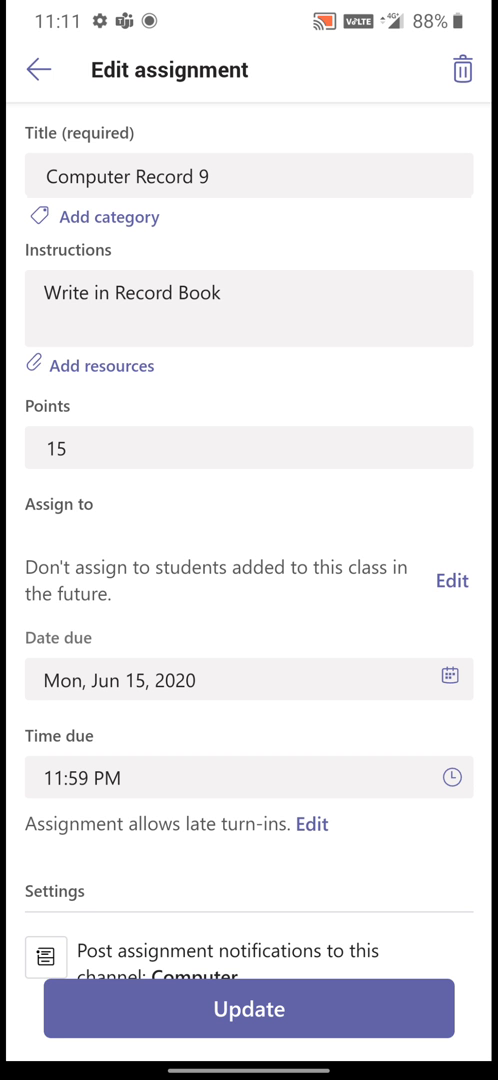